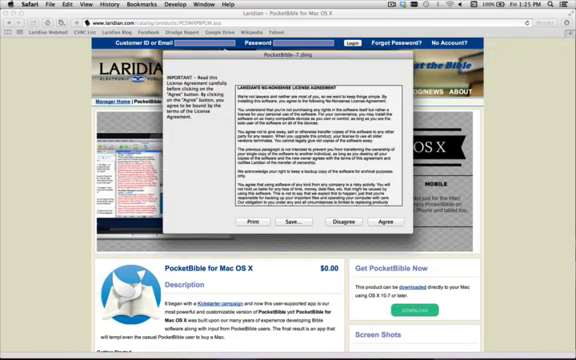
Step: Agree to the PocketBible license agreement so it installs into Applications
scroll("down", 3)
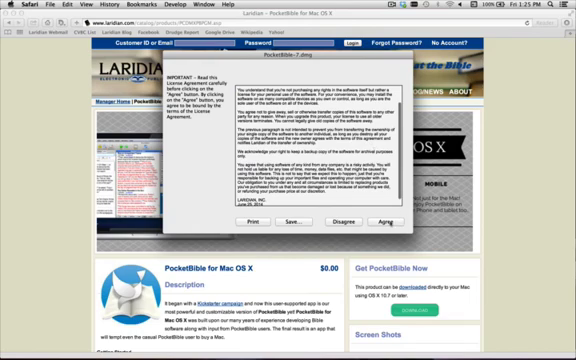
left_click(384, 232)
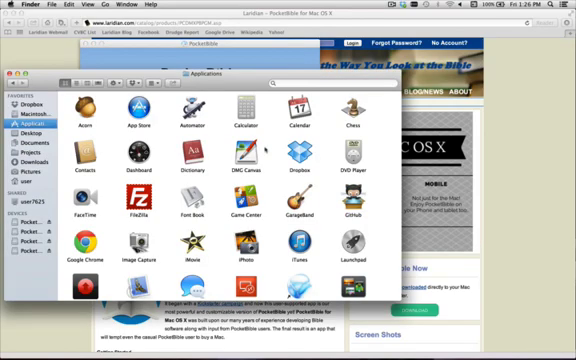
Step: Launch PocketBible from Applications and allow the downloaded app to open
scroll("down", 3)
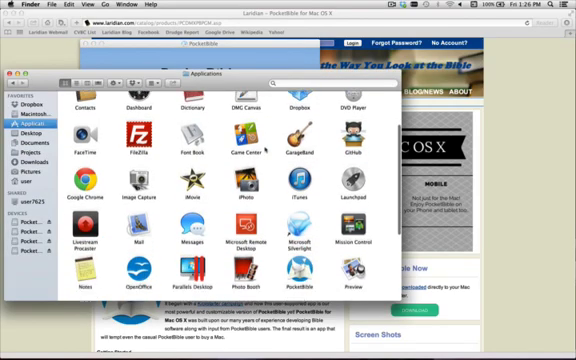
scroll("down", 3)
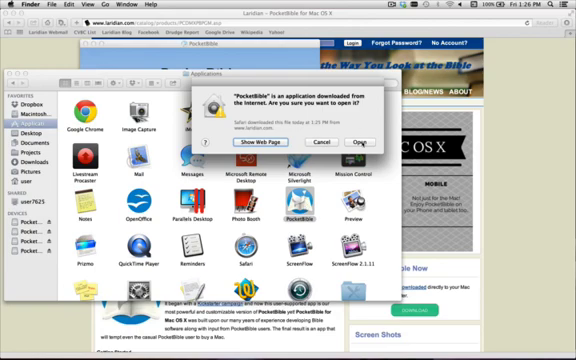
left_click(368, 144)
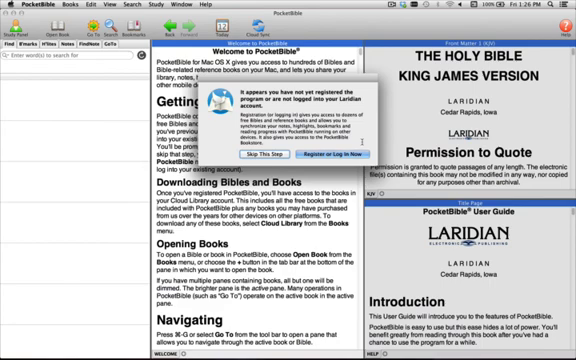
Step: Choose Register or Log In Now from the not-registered alert
left_click(326, 148)
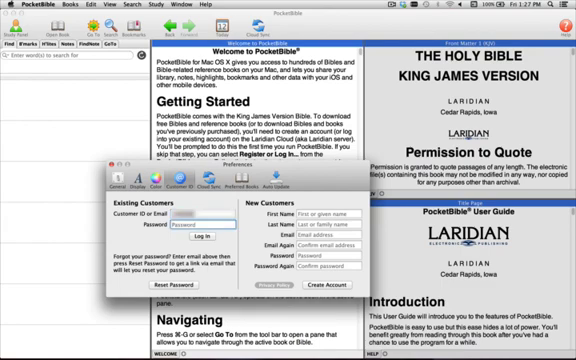
Step: Log in as an existing customer with the account email and password
type("password")
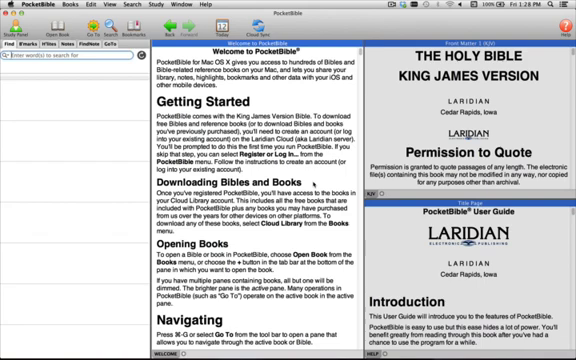
Step: Show the Cloud Library of owned books from the toolbar
left_click(72, 6)
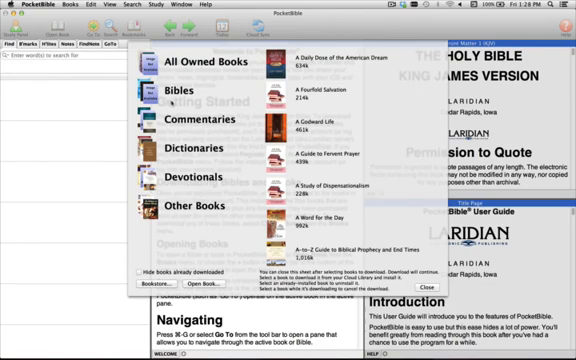
Step: Filter the Cloud Library to owned Bibles and download them
left_click(168, 92)
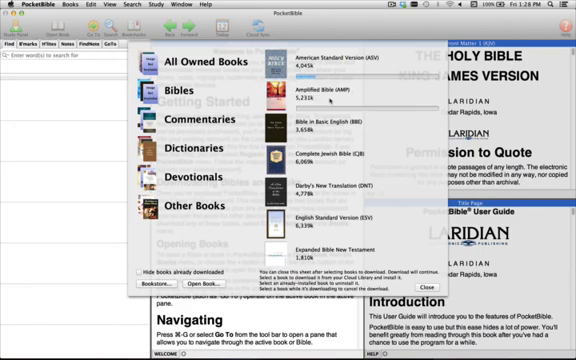
scroll("down", 3)
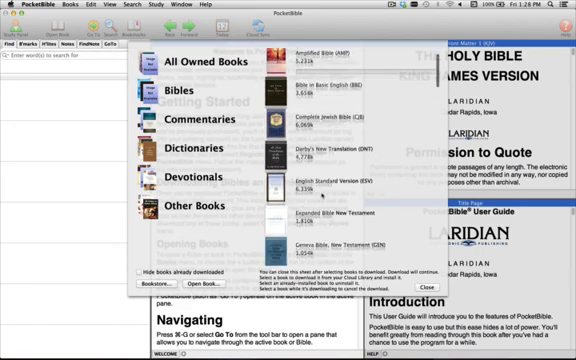
scroll("down", 3)
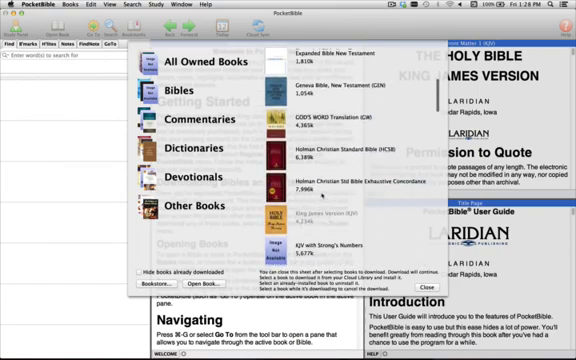
scroll("down", 3)
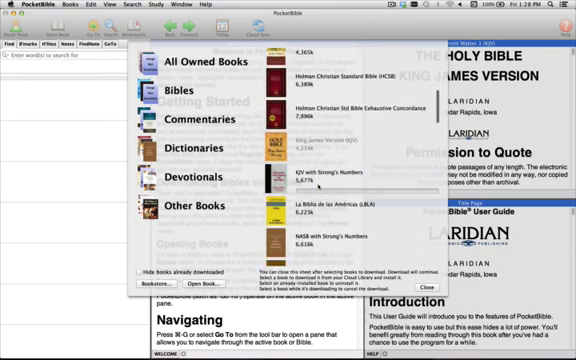
scroll("down", 3)
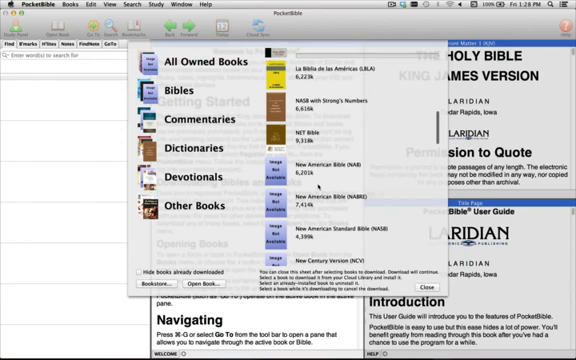
scroll("down", 3)
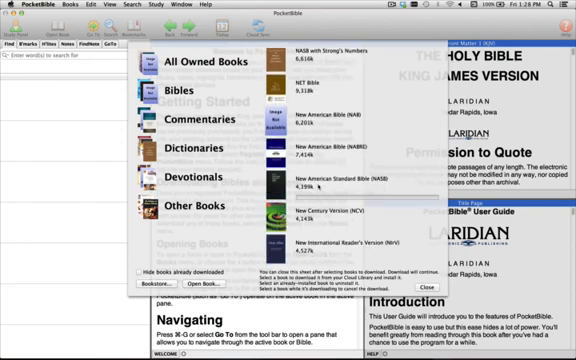
Step: Filter the Cloud Library to owned commentaries and download them
left_click(184, 124)
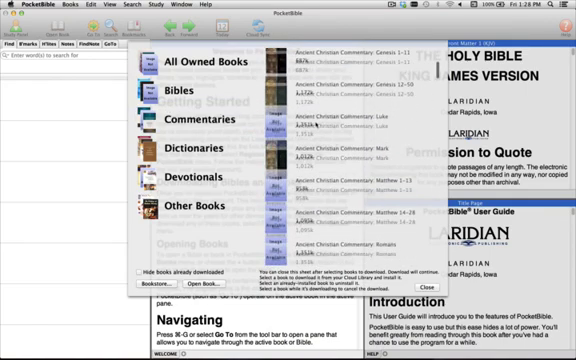
scroll("down", 3)
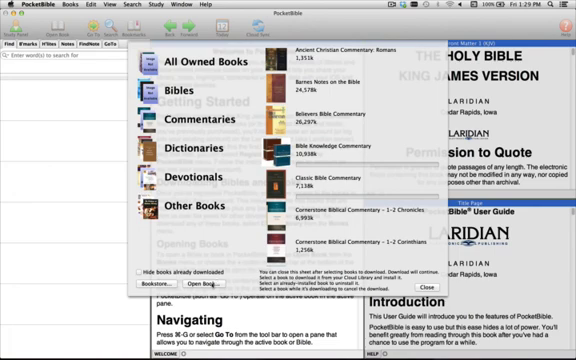
mouse_move(180, 276)
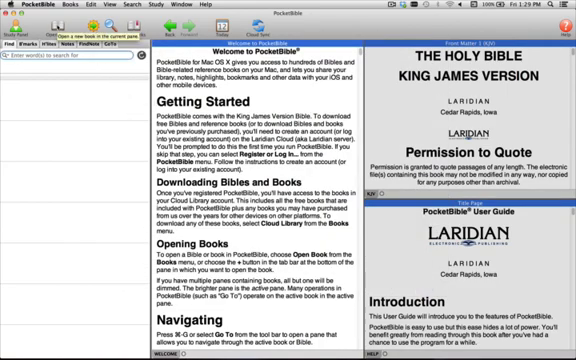
Step: Choose New American Standard Bible from the Bibles list to open it beside the KJV
left_click(76, 8)
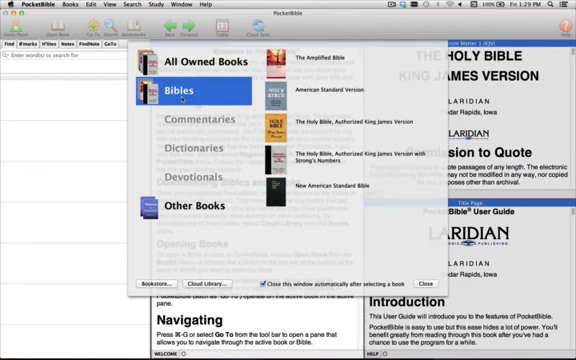
mouse_move(244, 204)
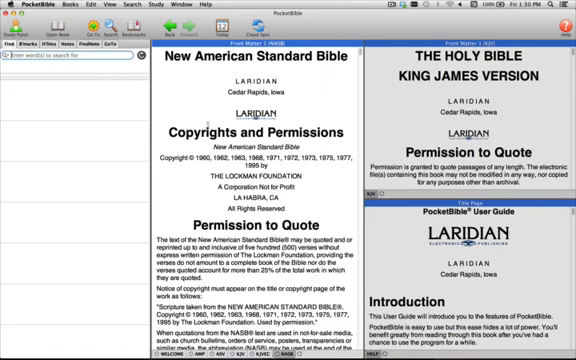
left_click(100, 48)
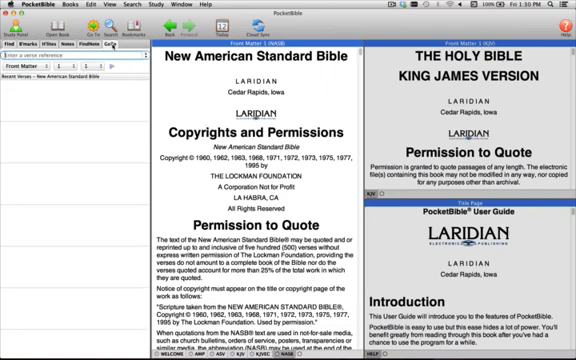